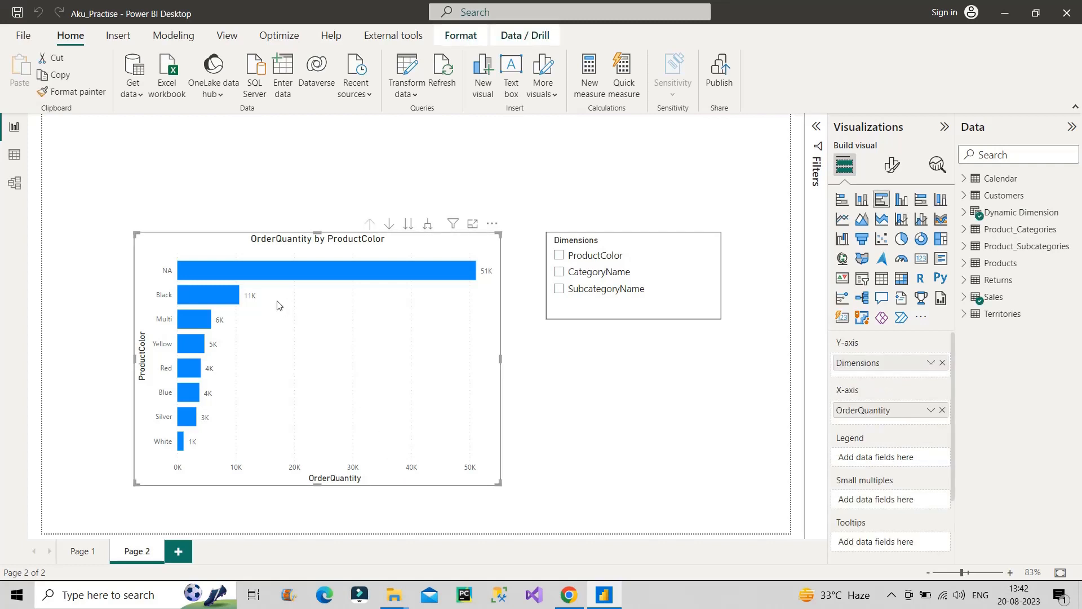
mouse_move(145, 356)
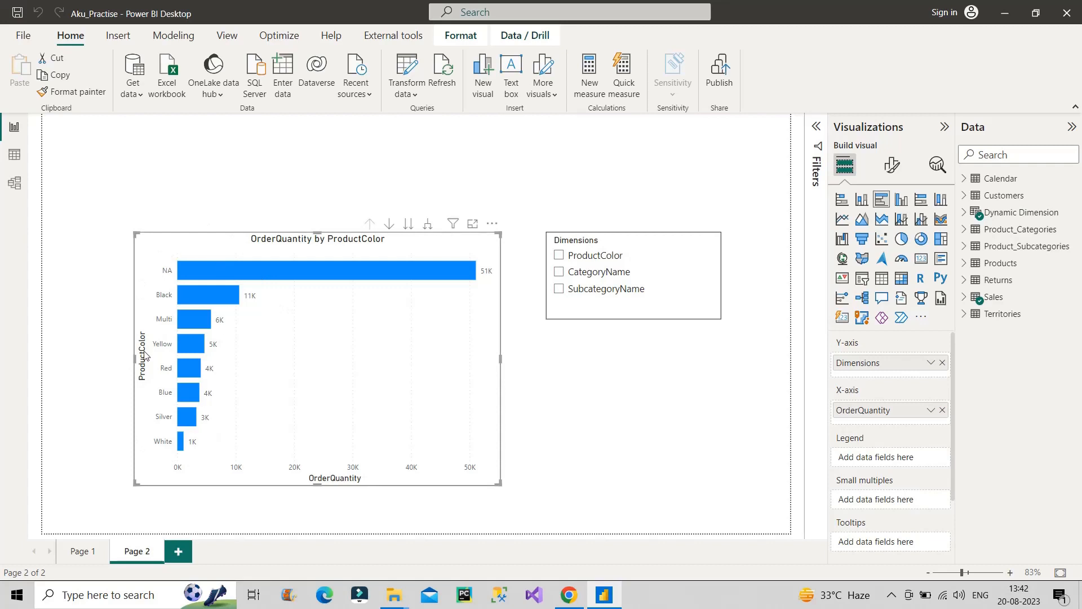
mouse_move(406, 320)
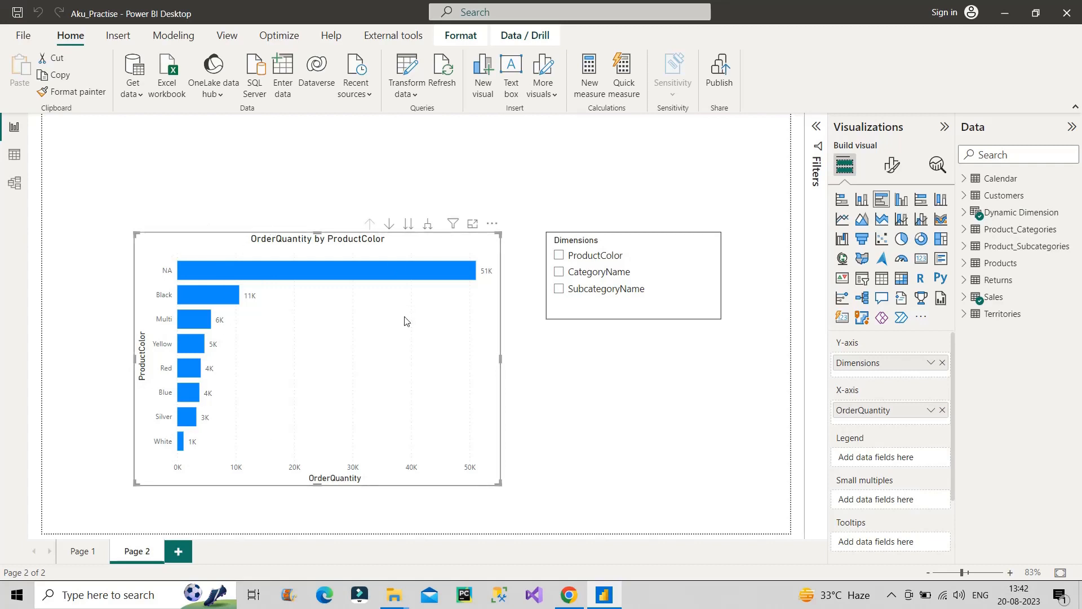
mouse_move(261, 254)
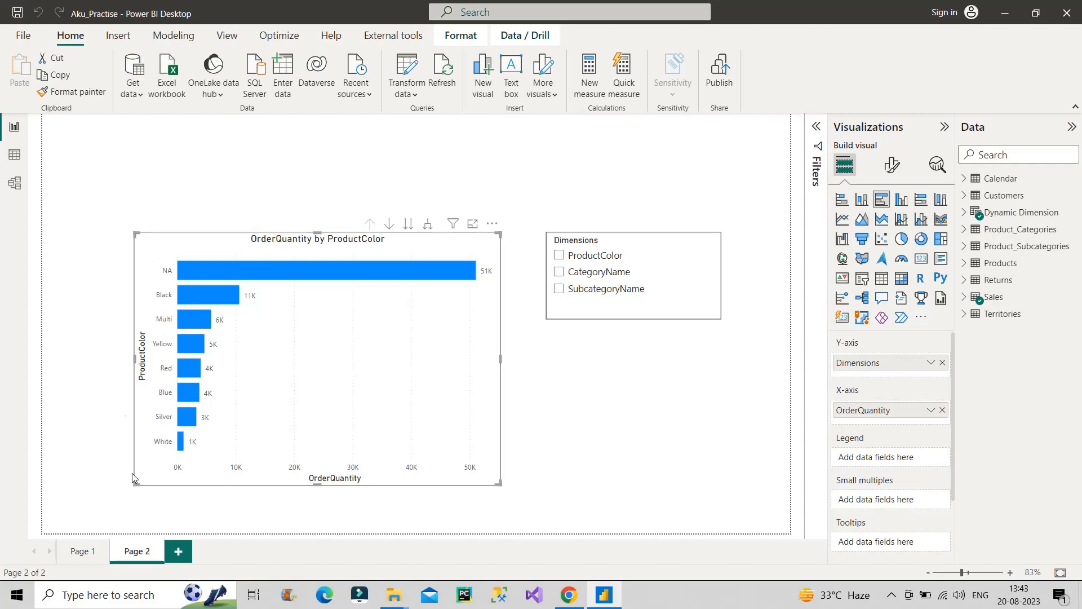
mouse_move(212, 308)
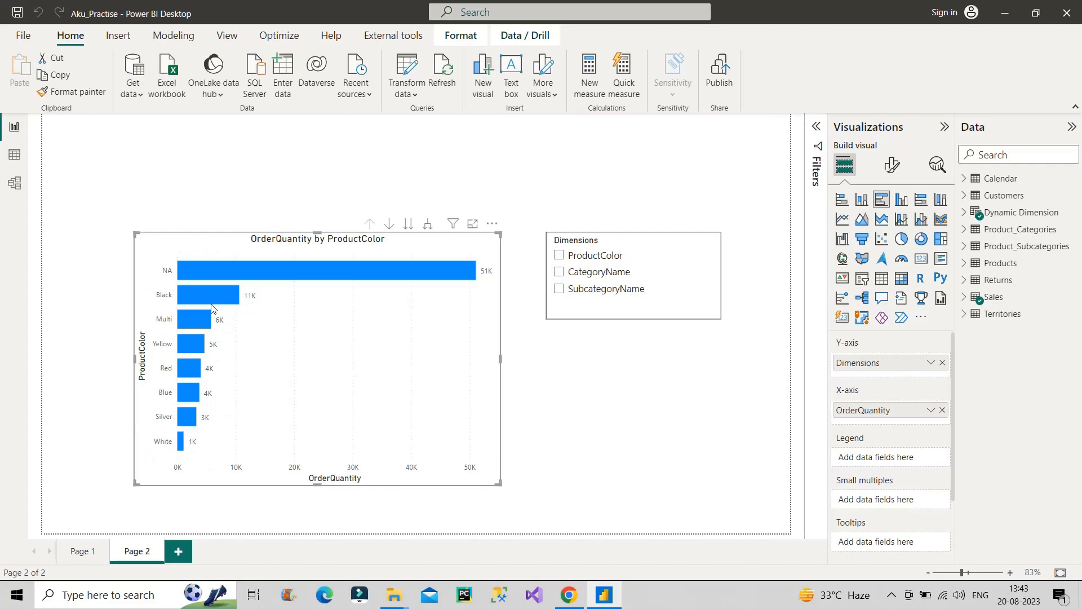
mouse_move(150, 455)
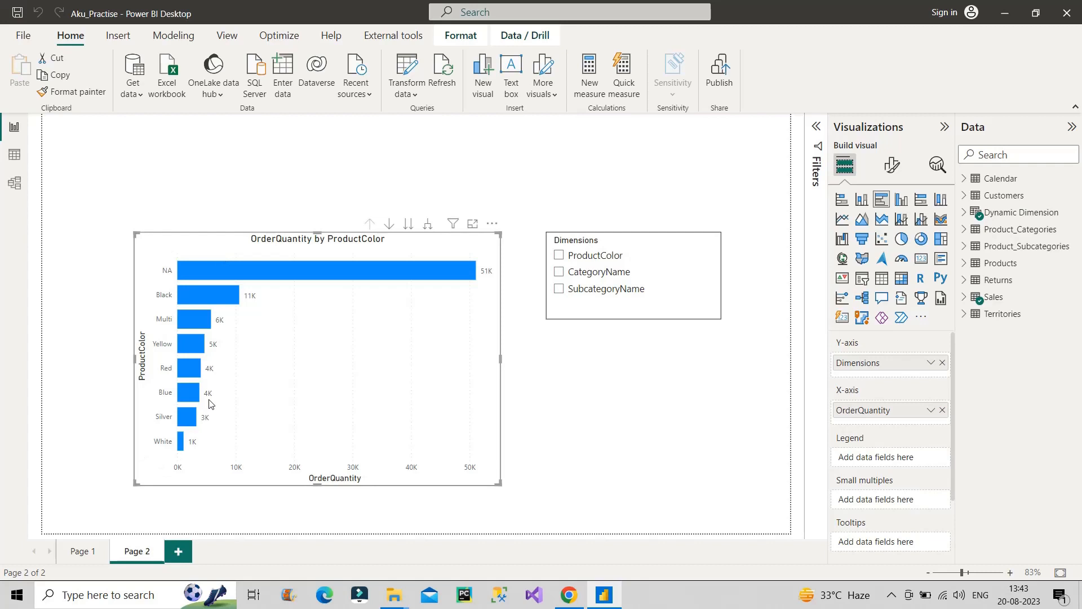
mouse_move(175, 236)
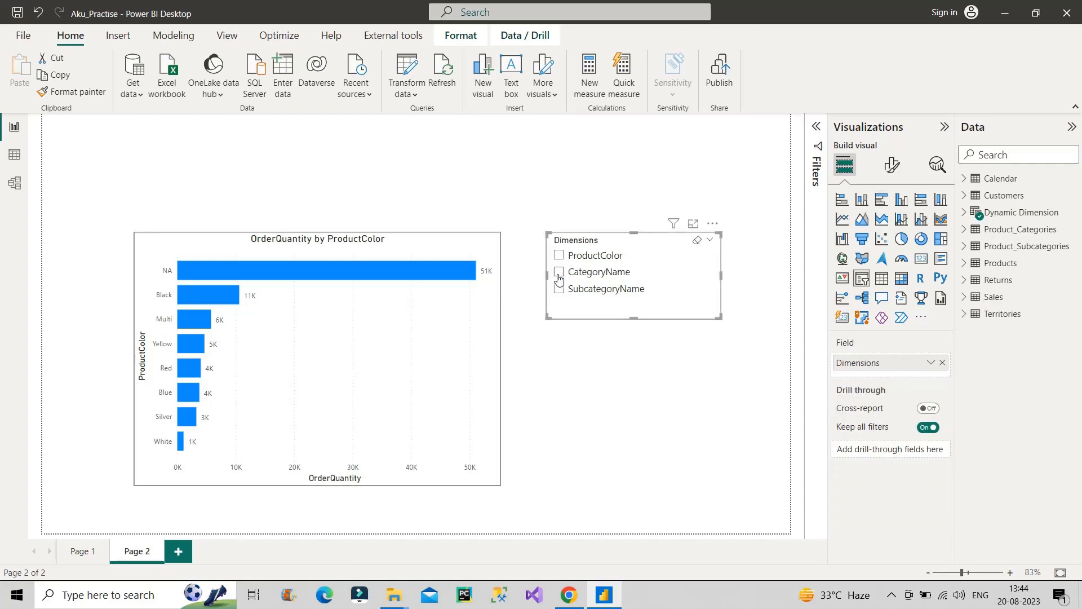
Step: Cycle the Dimensions slicer through CategoryName and SubcategoryName, finishing on ProductColor, then deselect it
click(559, 271)
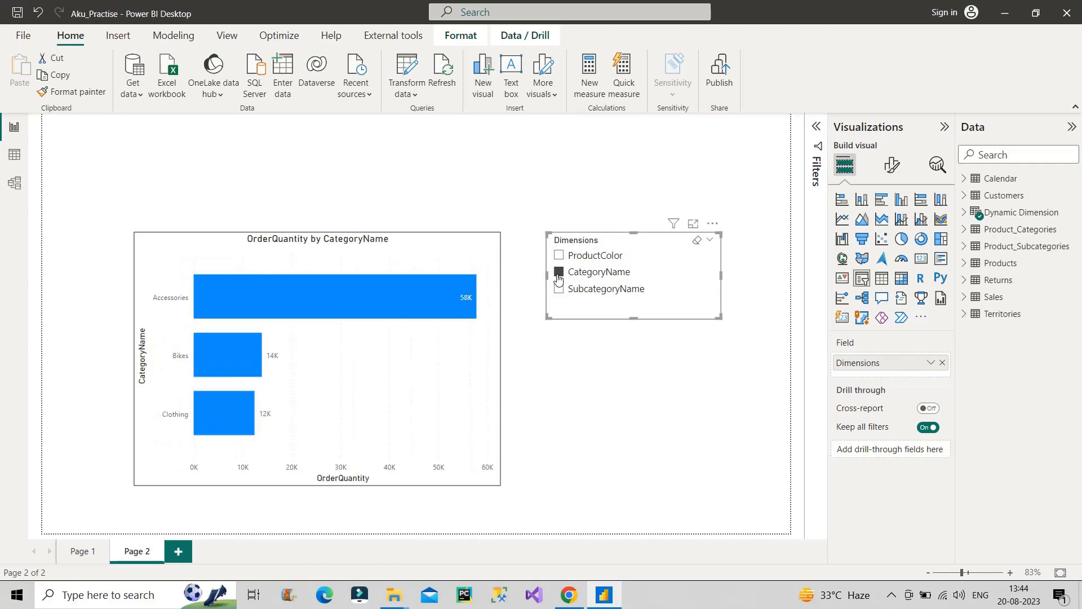
mouse_move(558, 281)
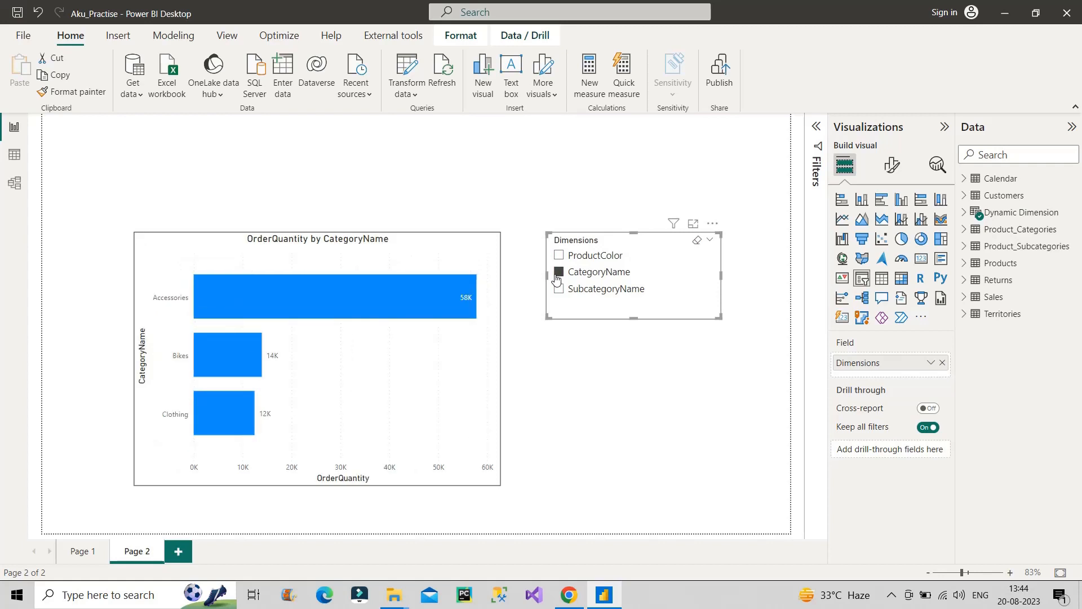
click(559, 288)
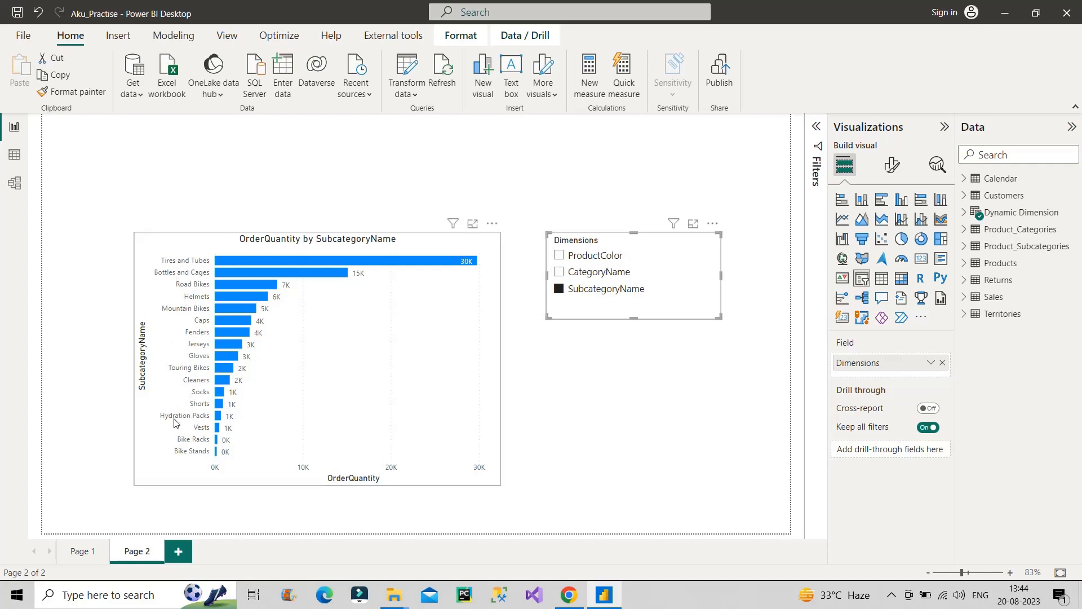
mouse_move(422, 437)
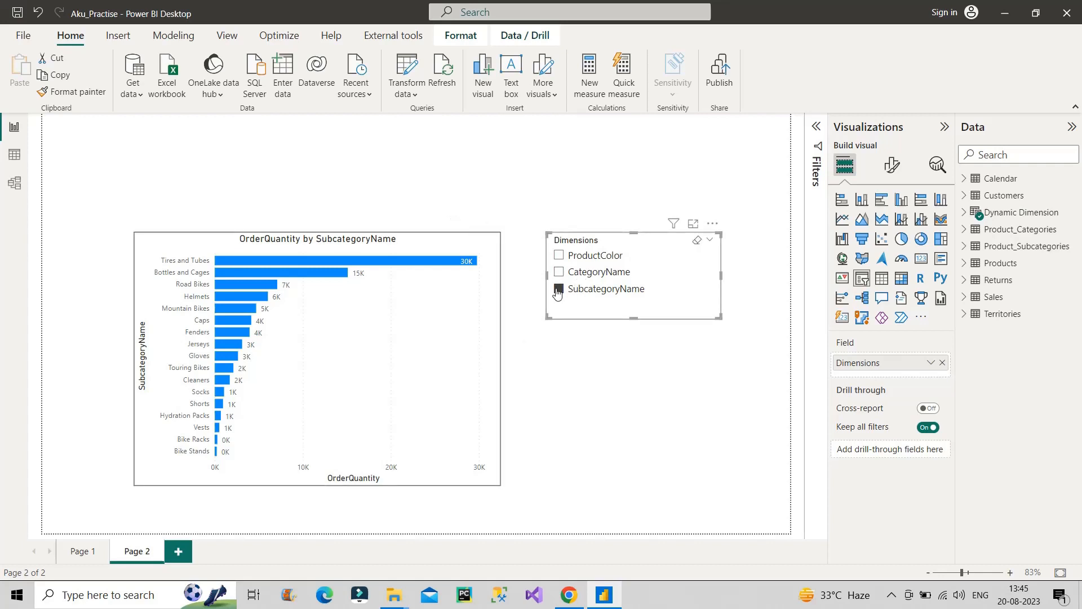
click(559, 271)
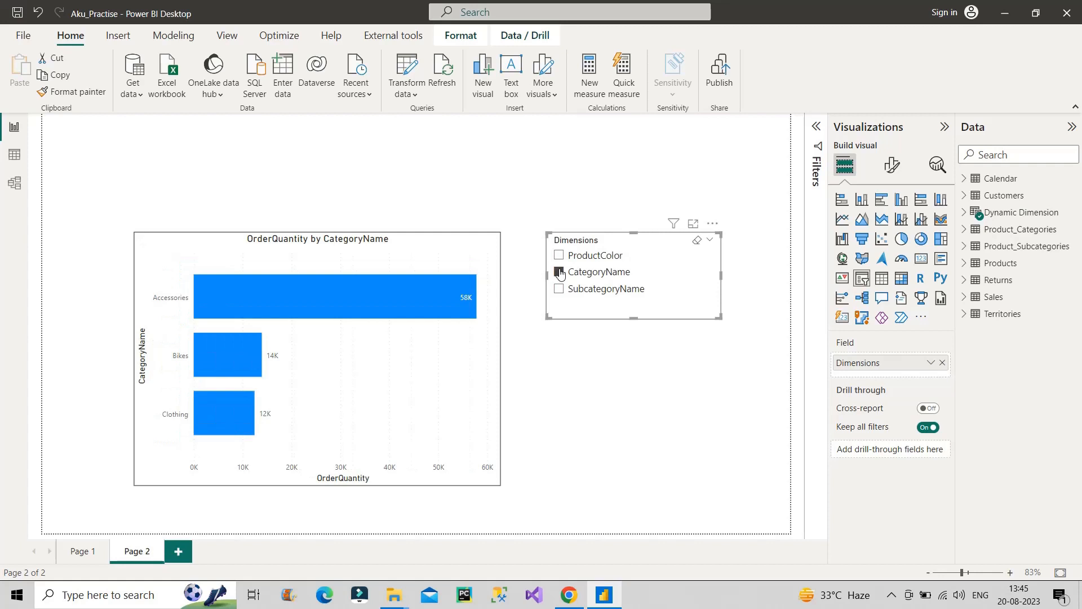
click(559, 255)
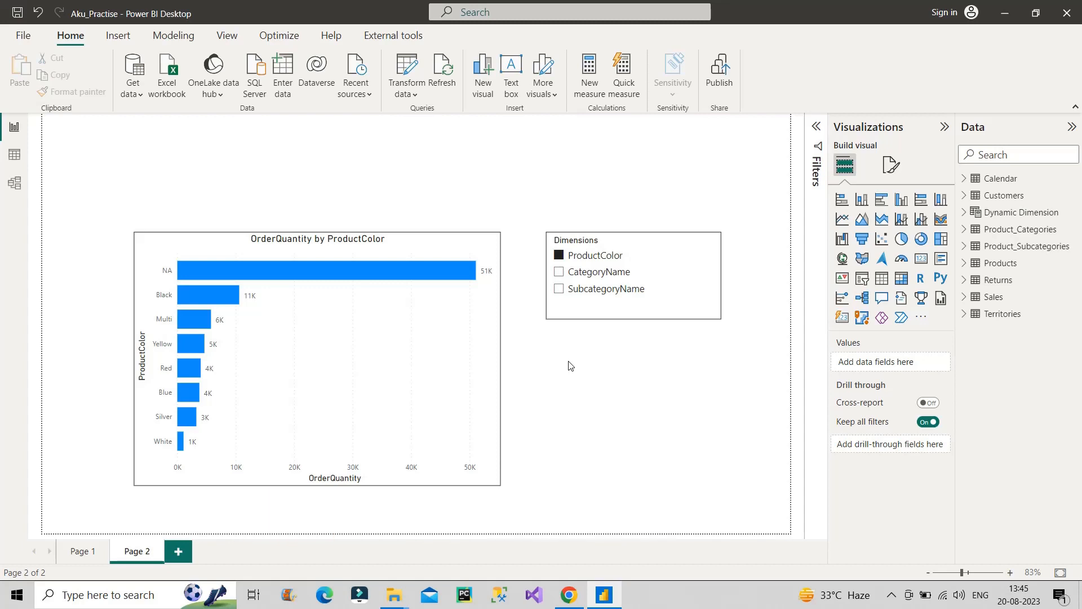
mouse_move(563, 385)
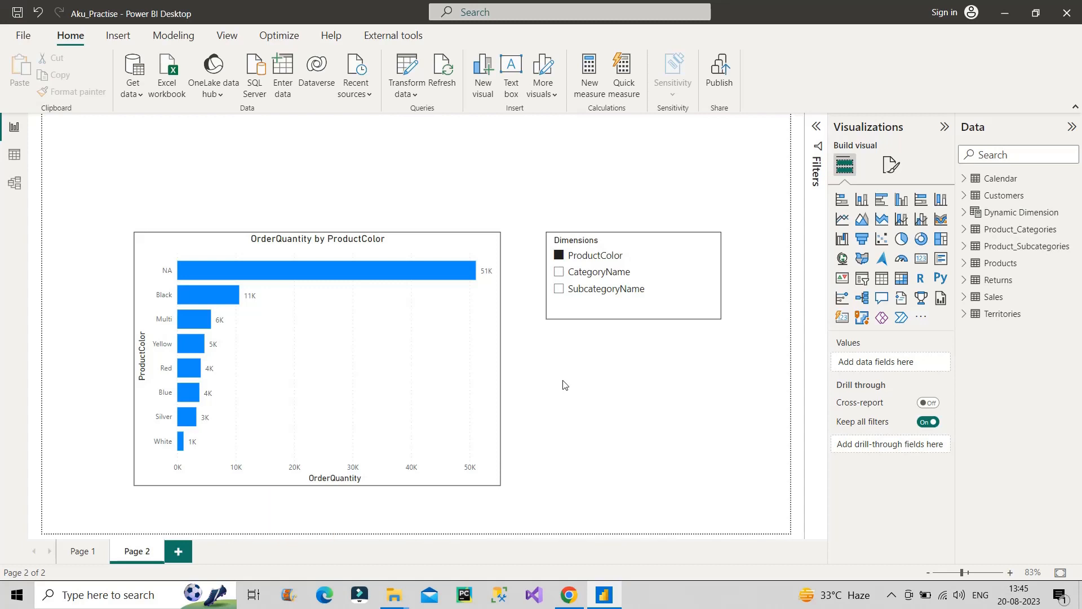
click(567, 594)
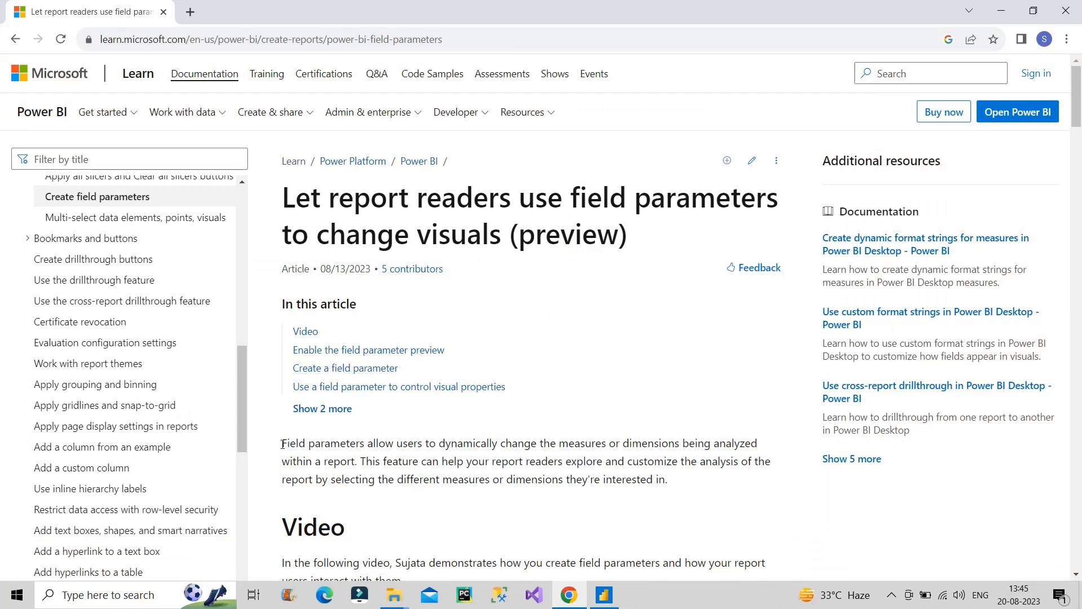
Step: Highlight the field parameters definition sentence on Microsoft Learn, then return to Power BI
drag(283, 443, 518, 442)
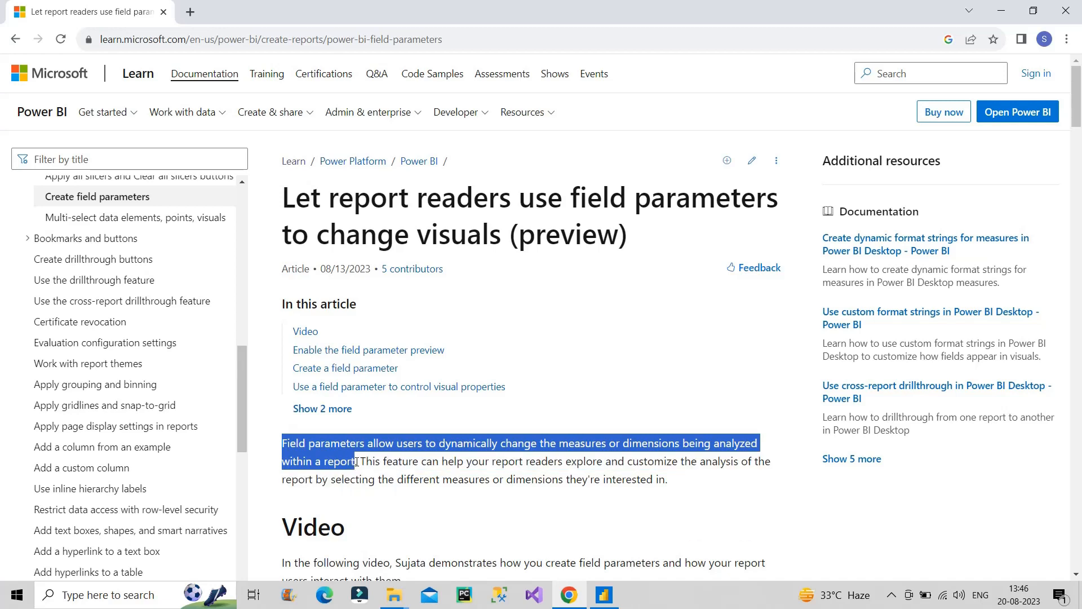
click(357, 468)
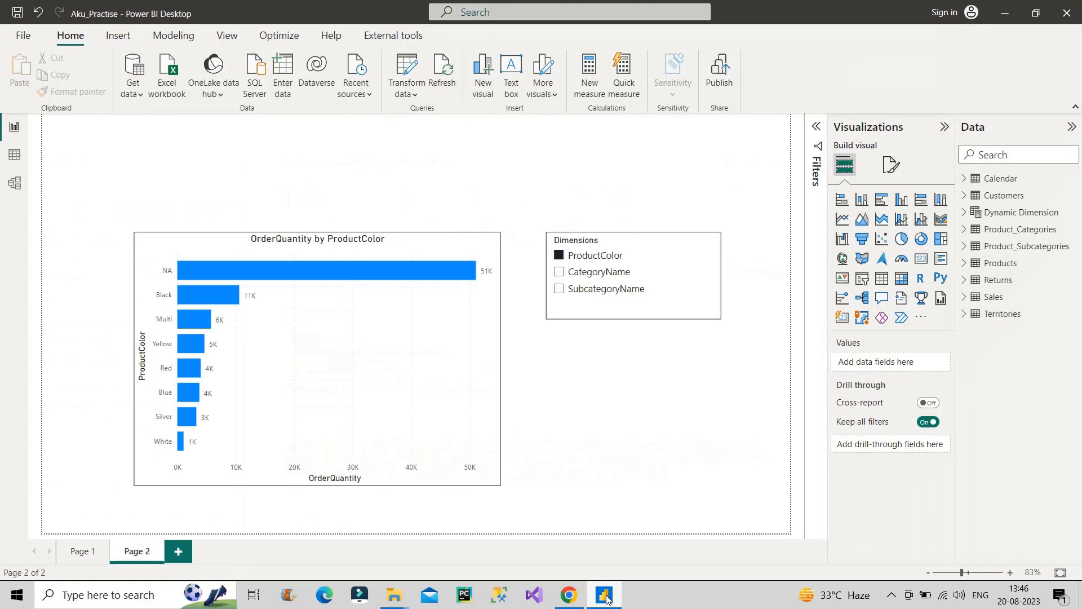
Step: Add a new page with a bar chart of OrderQuantity by ProductColor
click(178, 550)
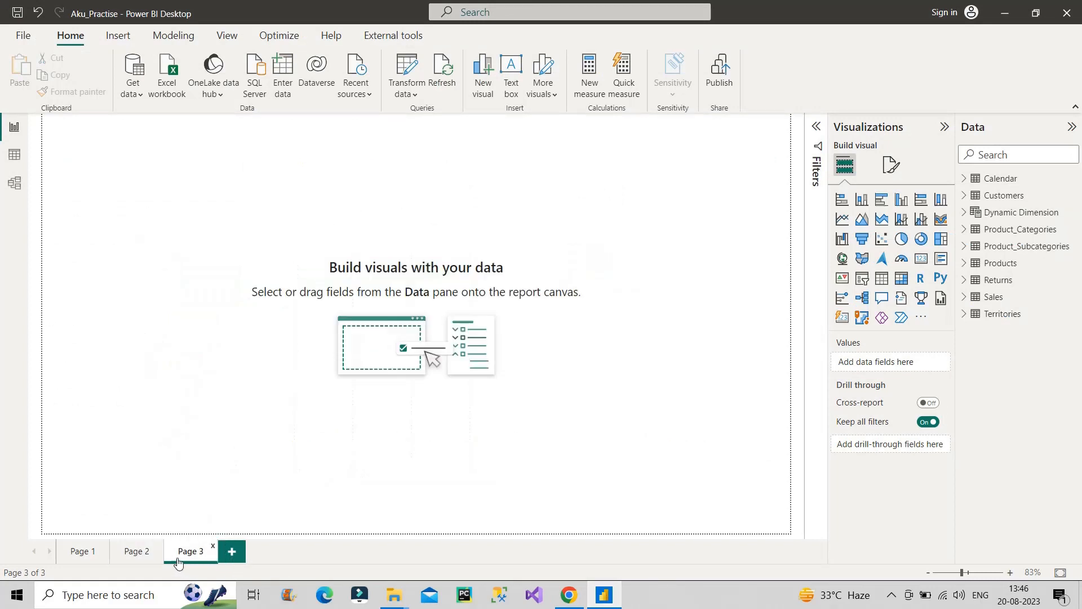
mouse_move(525, 366)
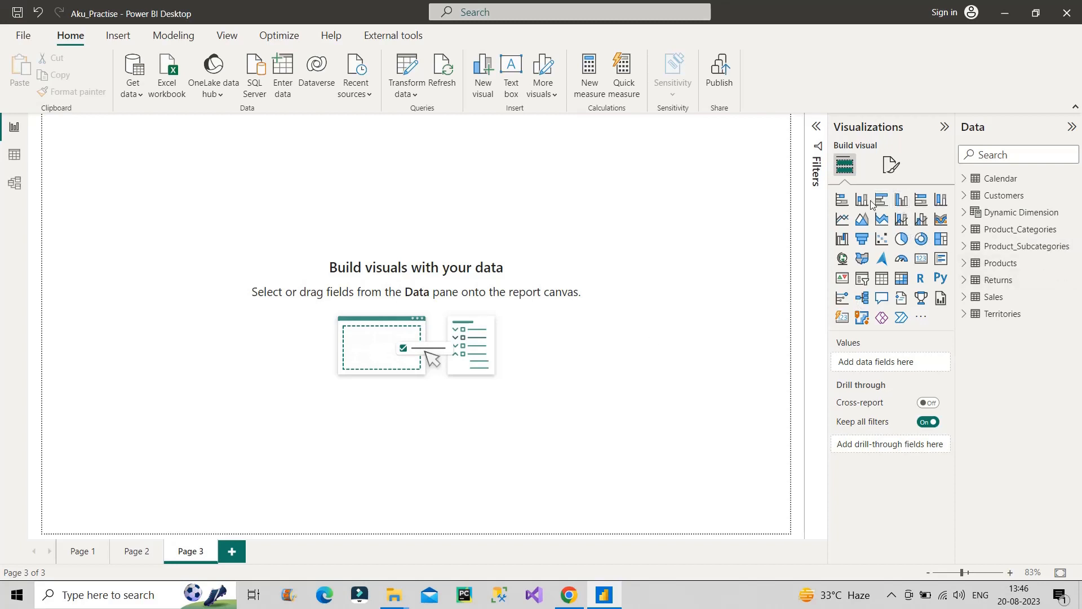
click(882, 199)
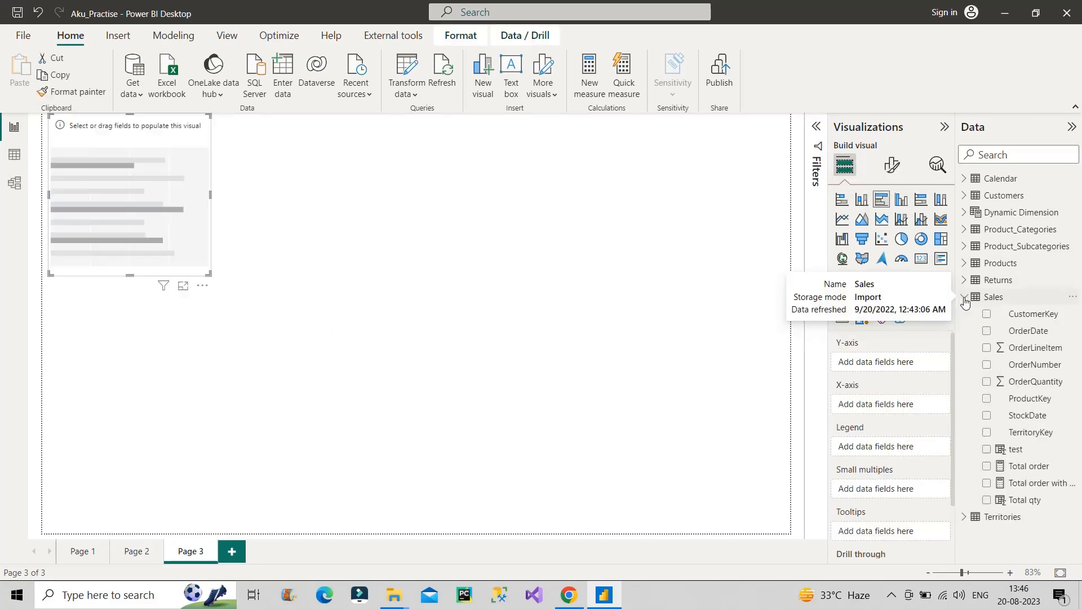
click(987, 382)
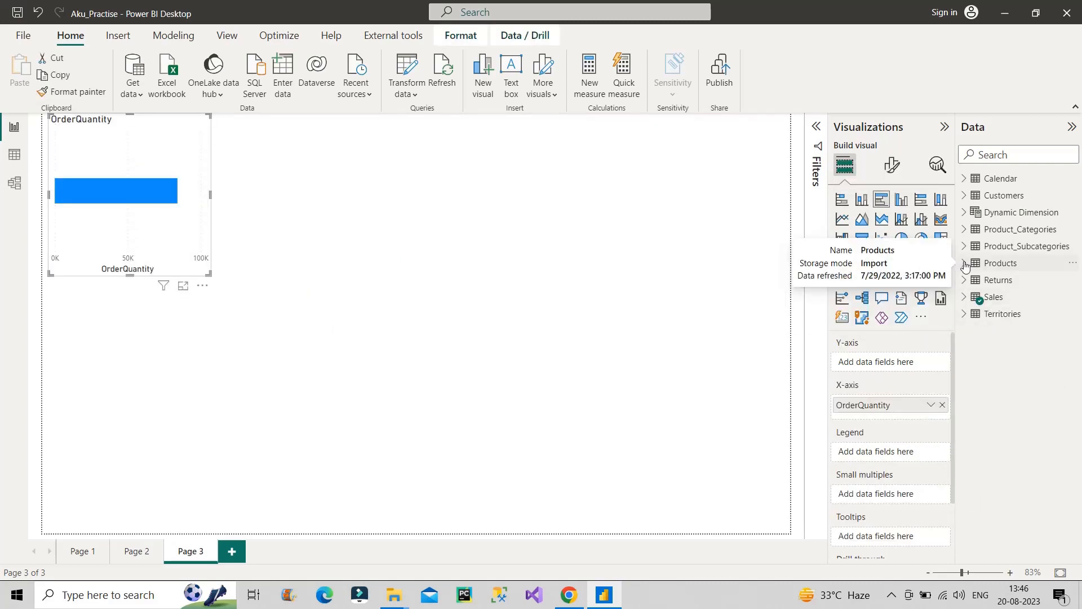
click(964, 263)
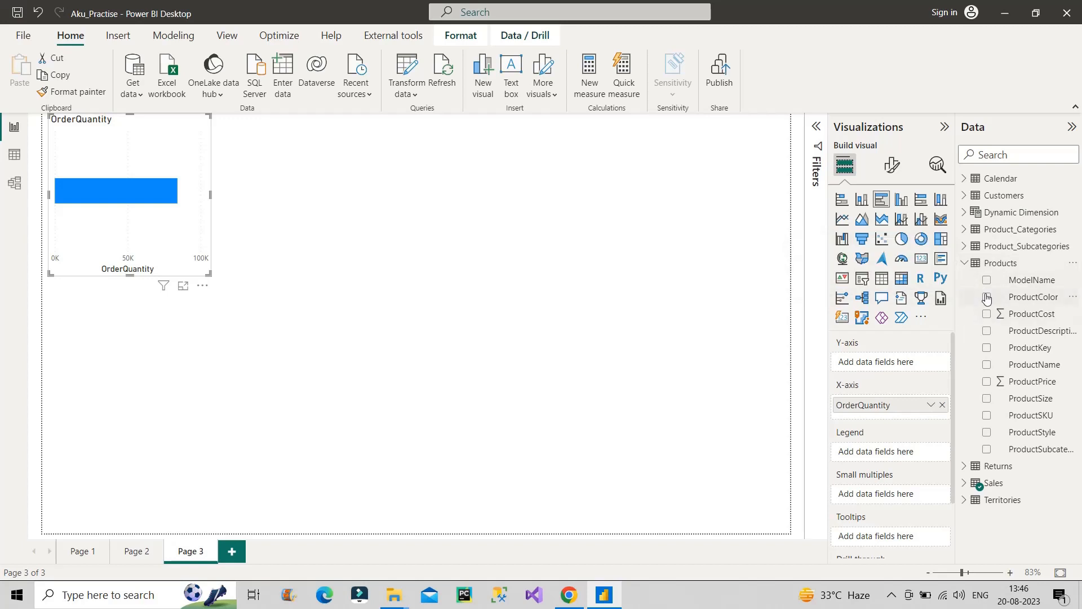
click(987, 297)
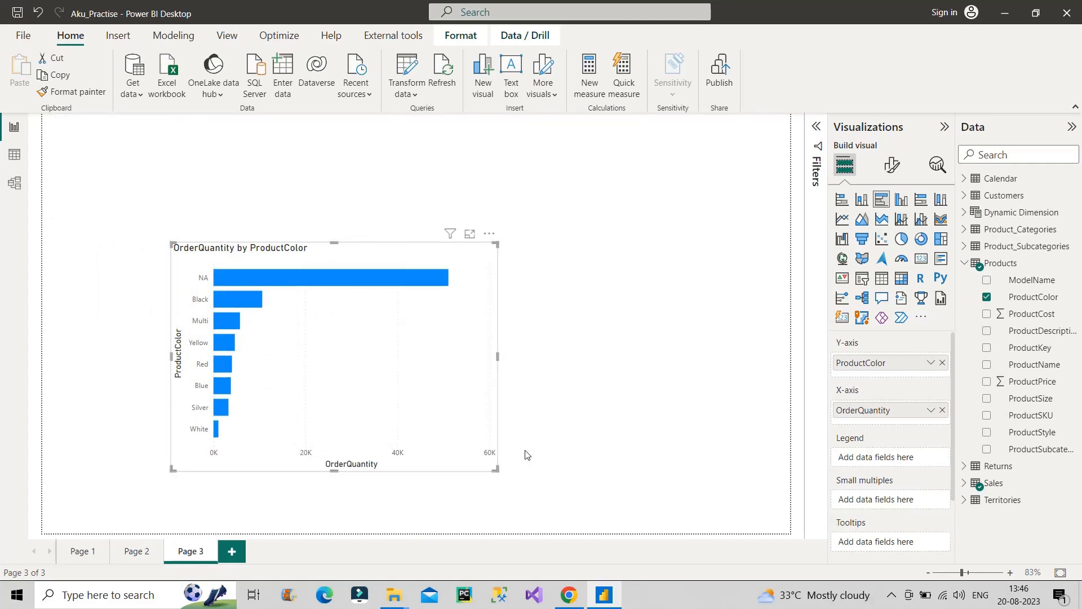
mouse_move(937, 338)
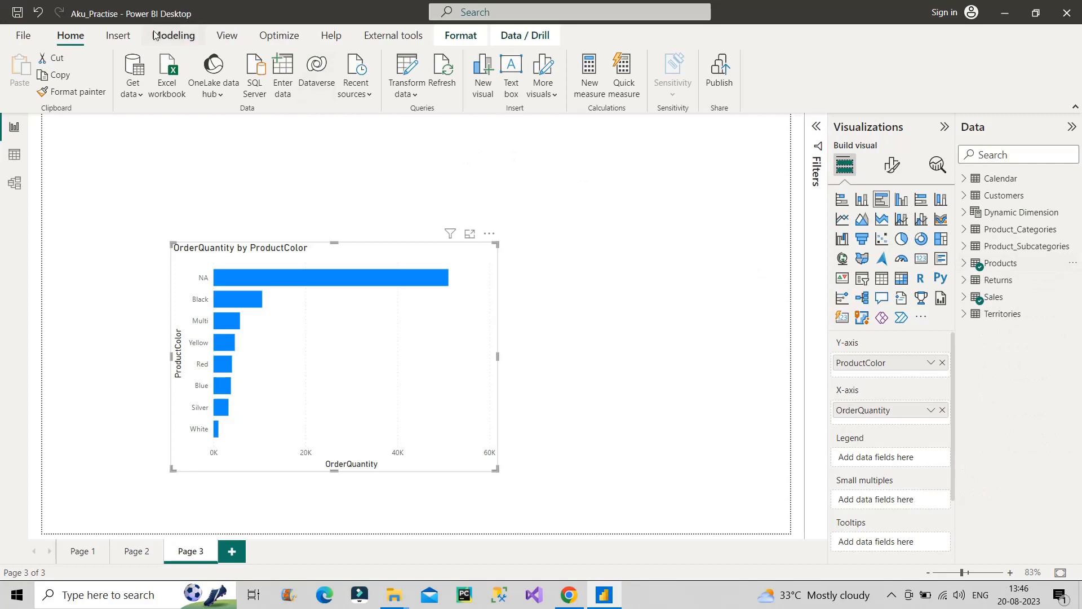
Step: Start a Fields parameter named Test with ProductColor, CategoryName and SubcategoryName selected
click(173, 35)
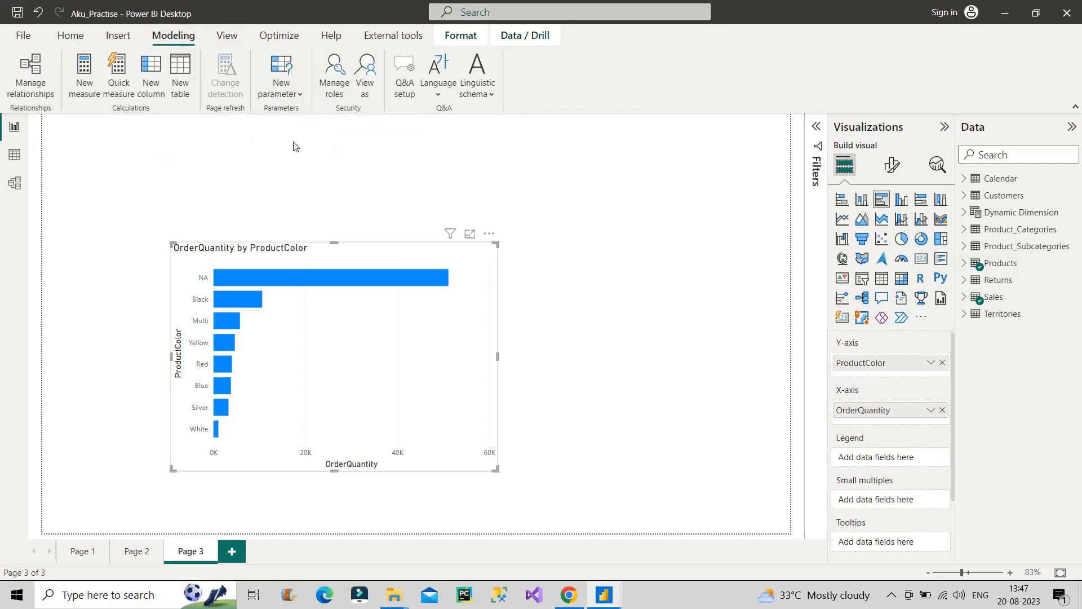
click(281, 76)
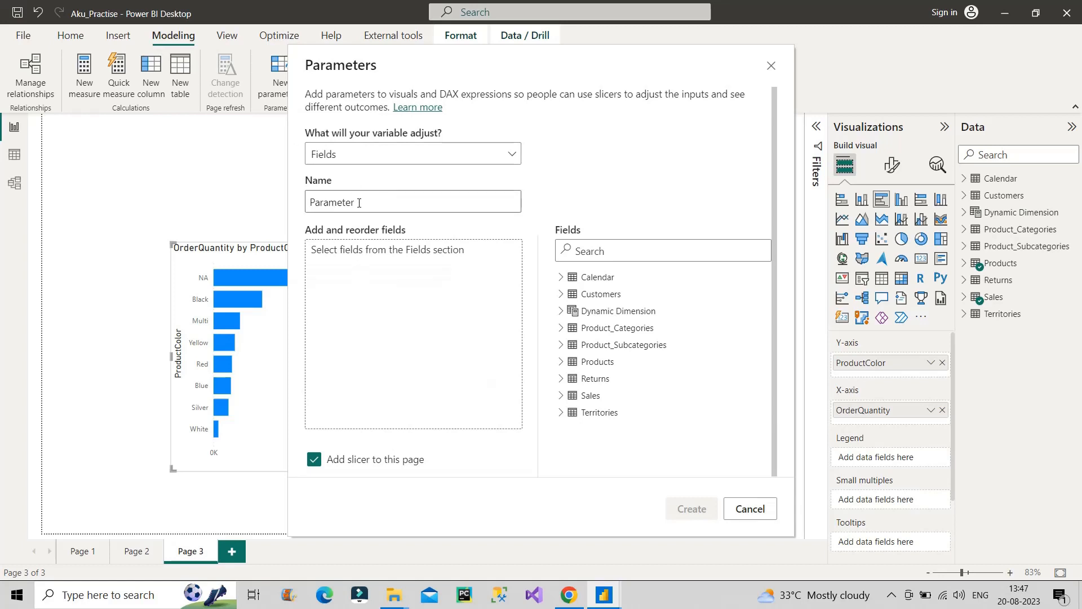
text(Test)
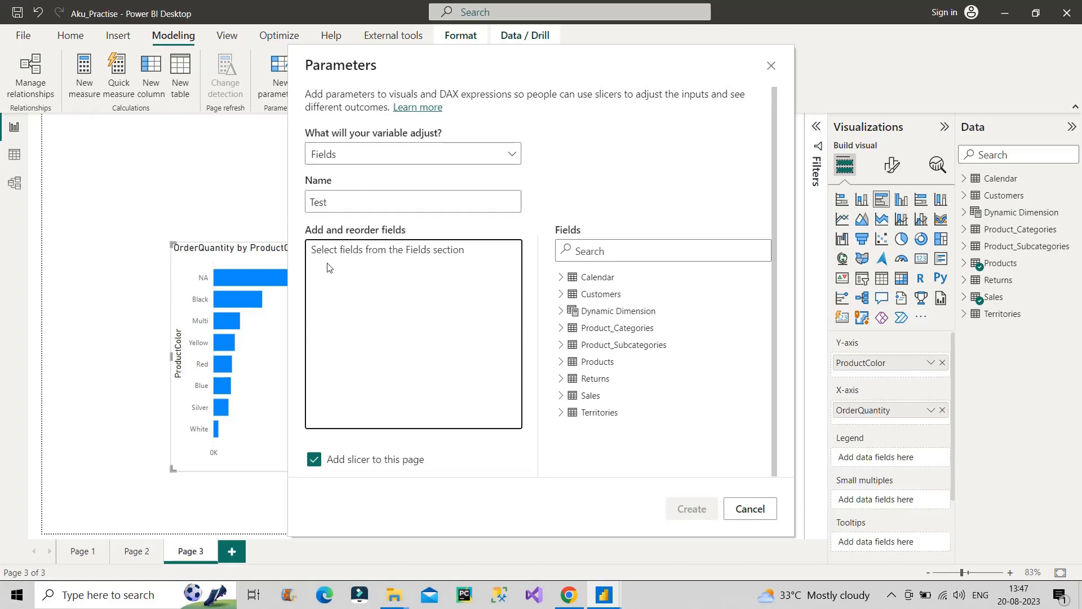
mouse_move(378, 323)
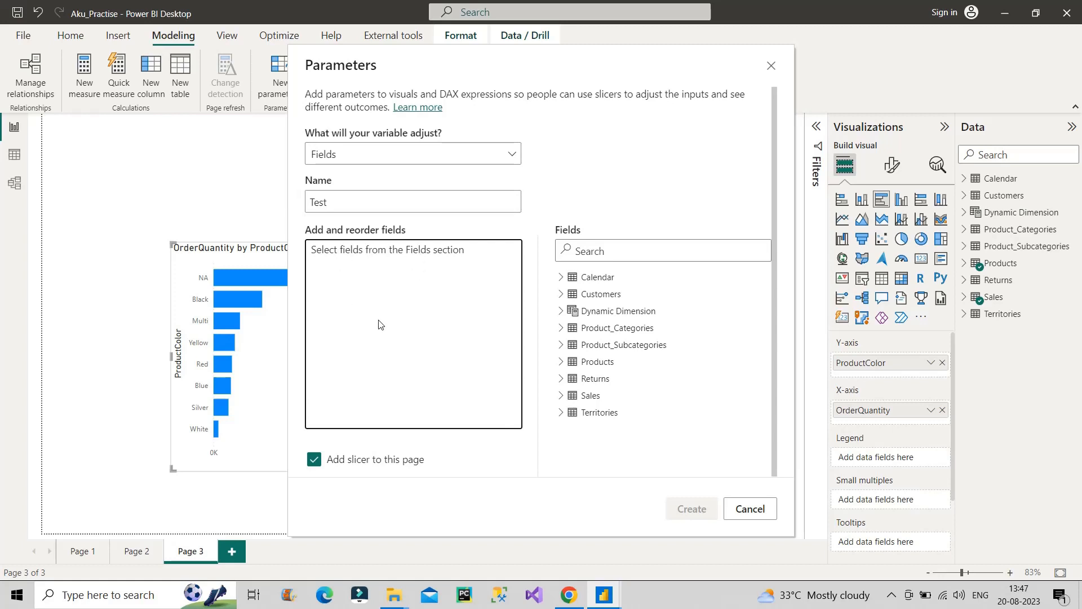
mouse_move(595, 379)
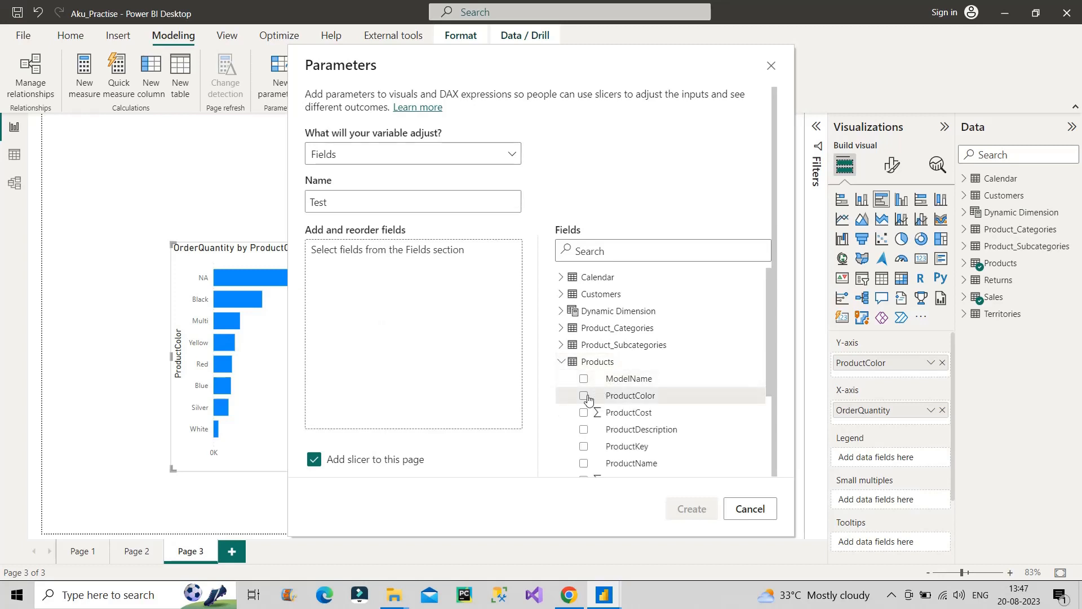
click(583, 395)
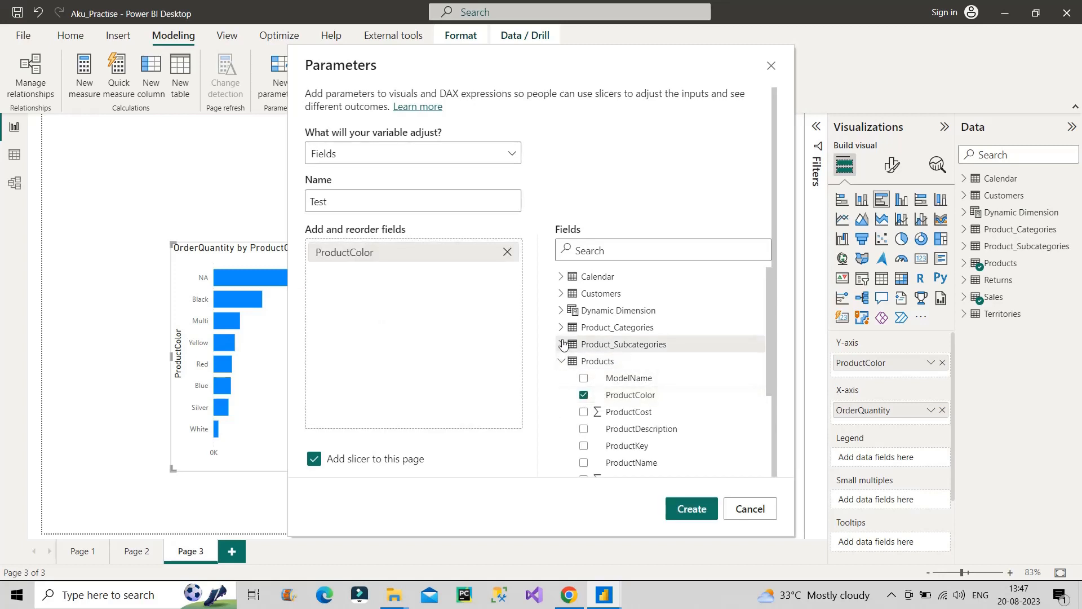
click(562, 327)
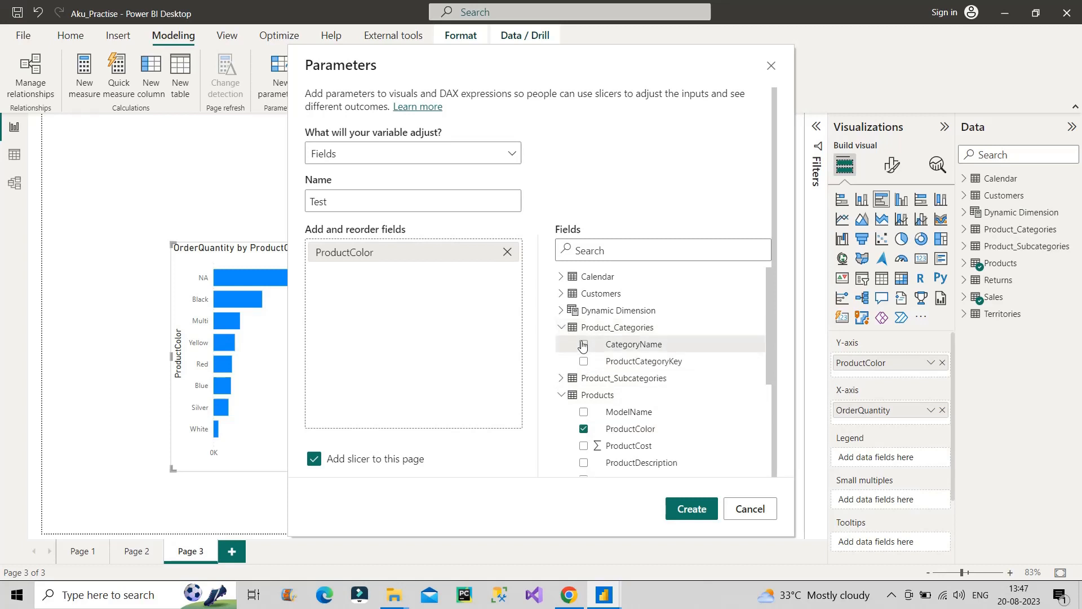
click(583, 345)
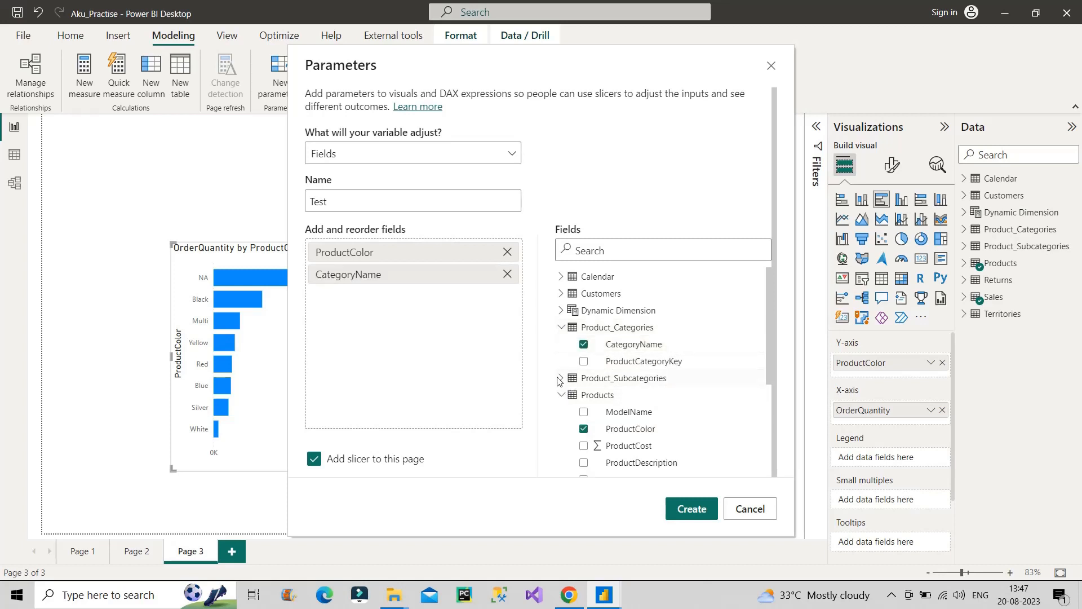
click(584, 429)
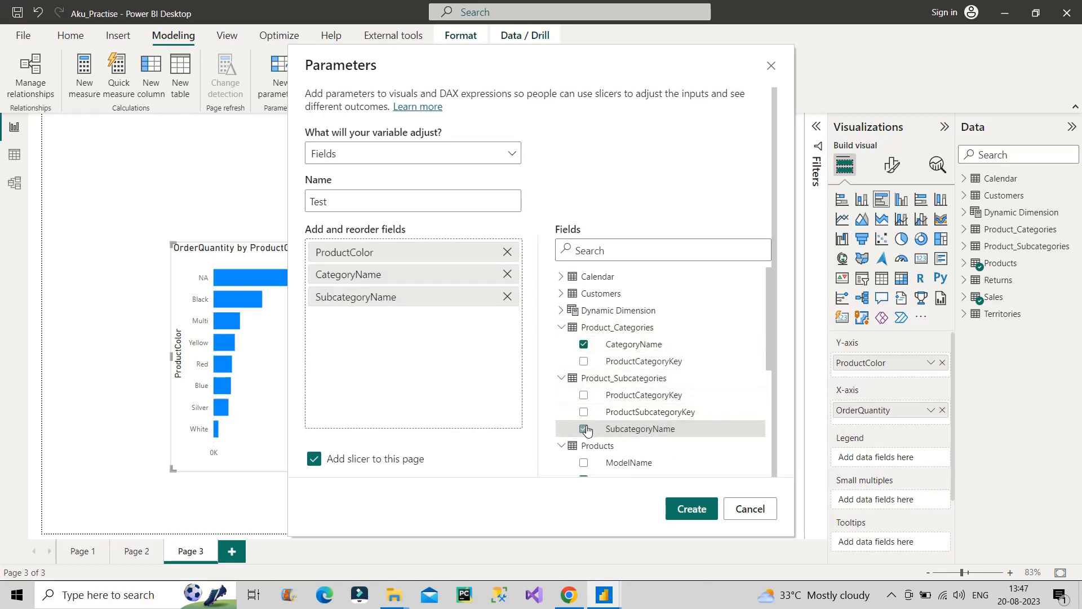
click(584, 428)
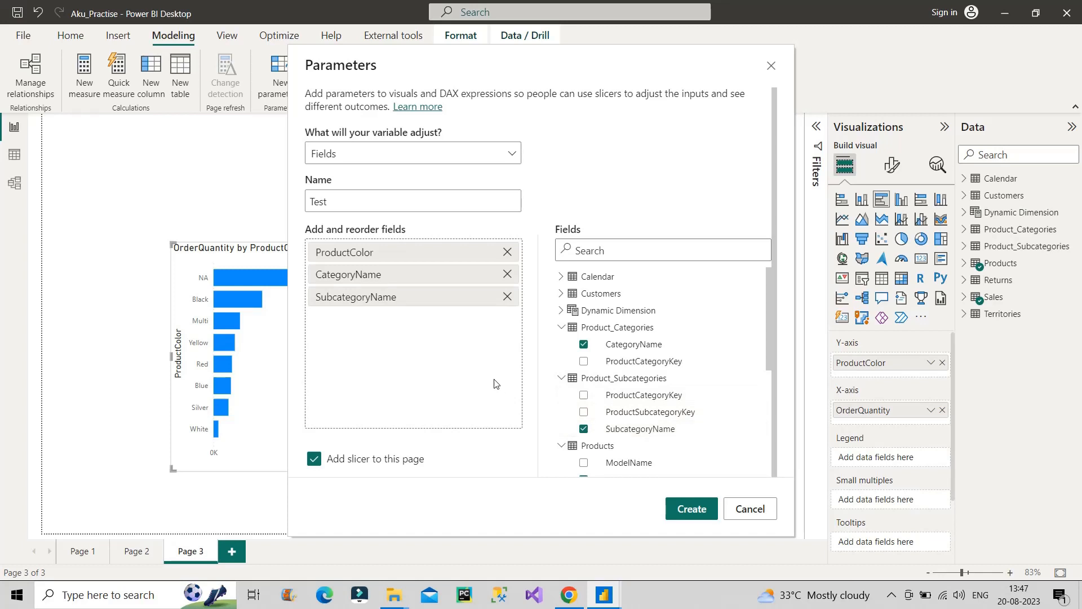
click(562, 327)
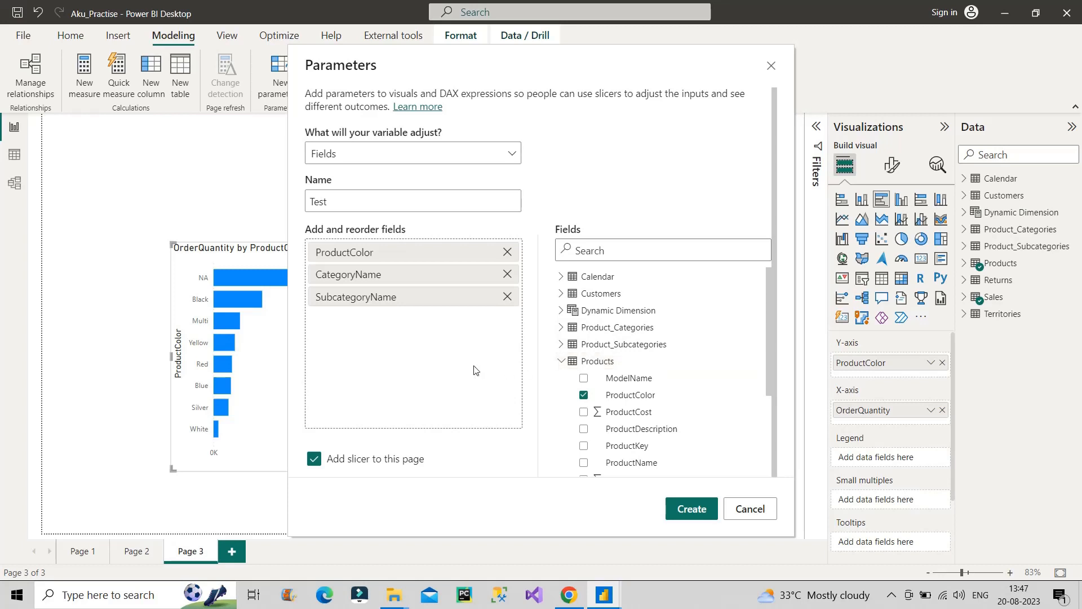
mouse_move(453, 363)
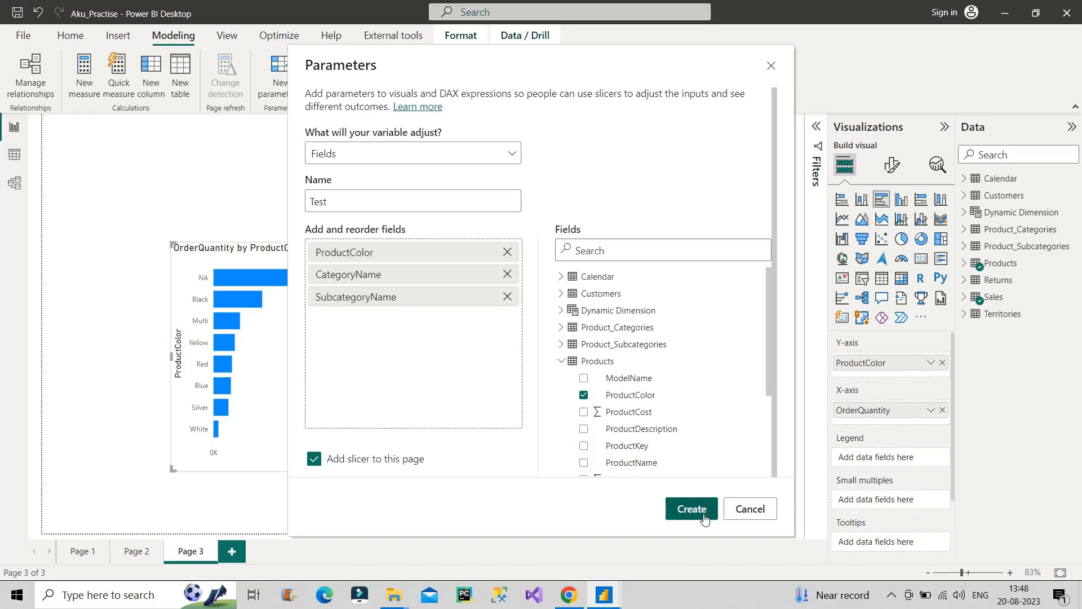
Step: Create the Test parameter and pick SubcategoryName in its new slicer
click(690, 508)
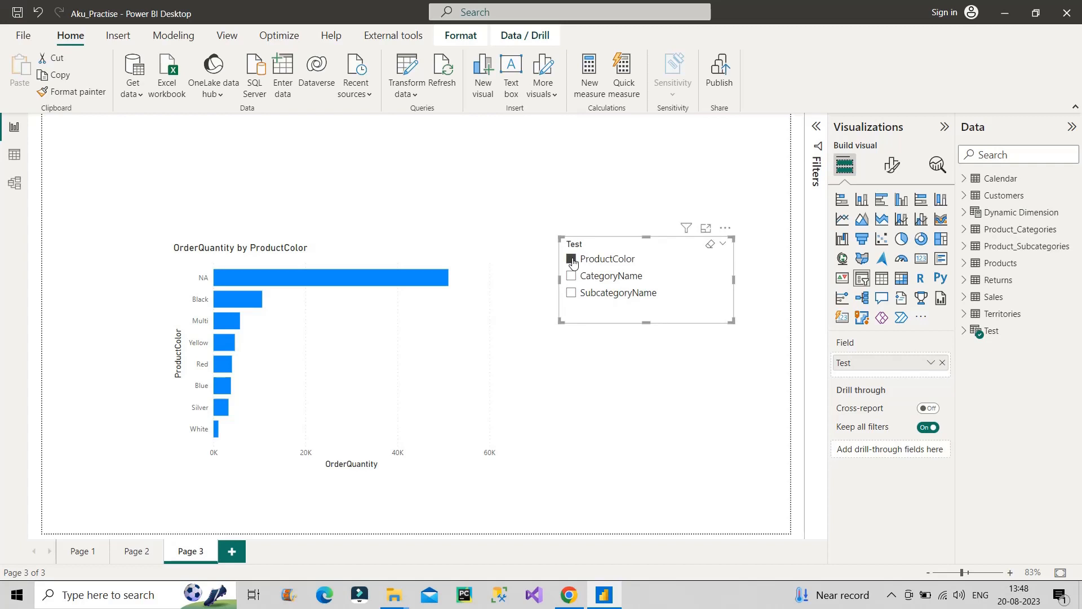
click(571, 276)
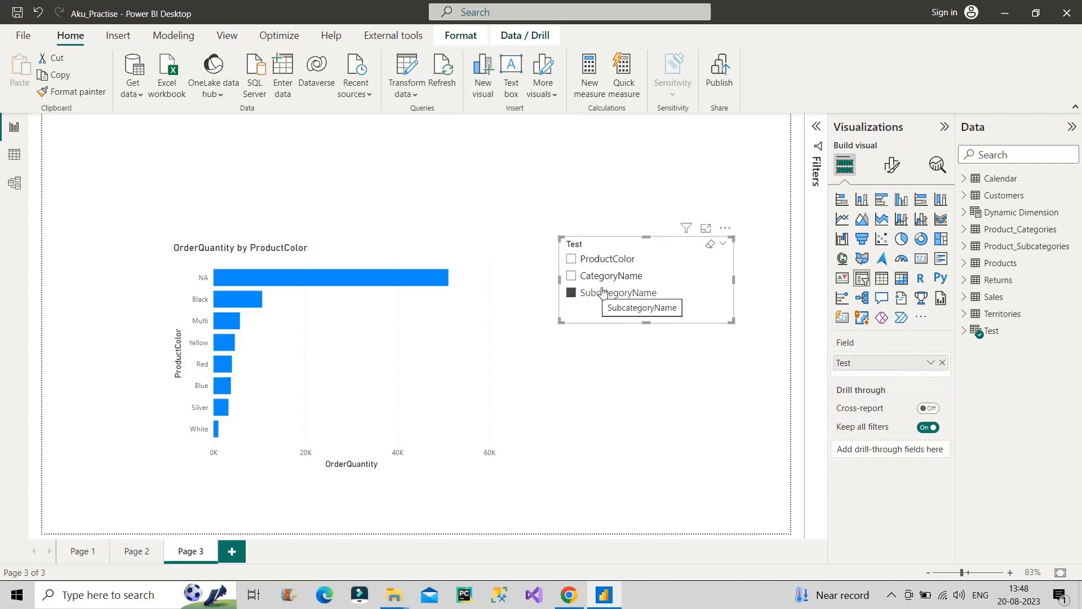
mouse_move(623, 325)
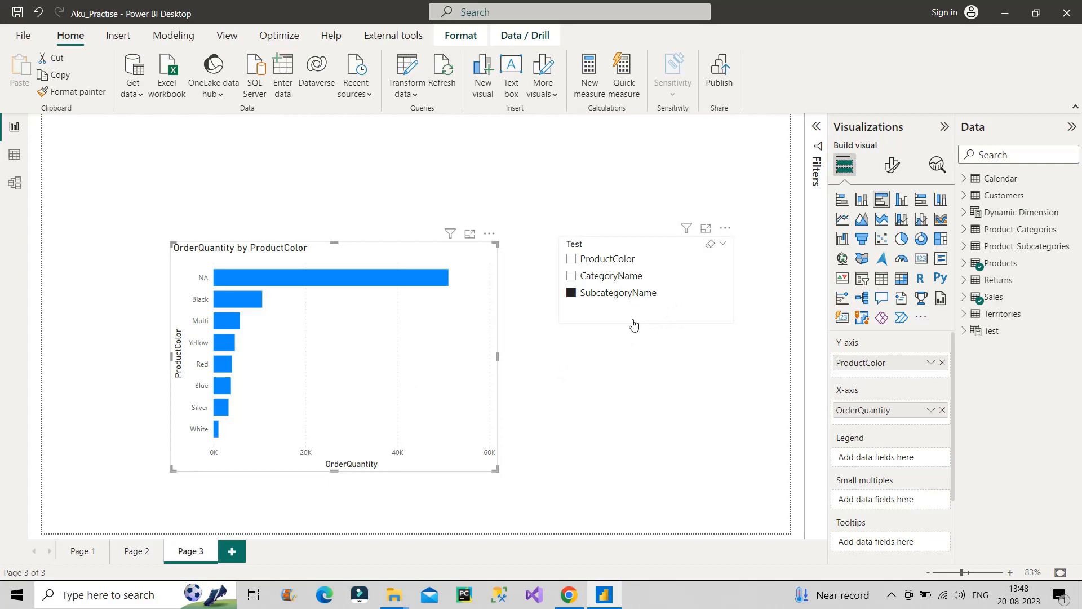
mouse_move(572, 316)
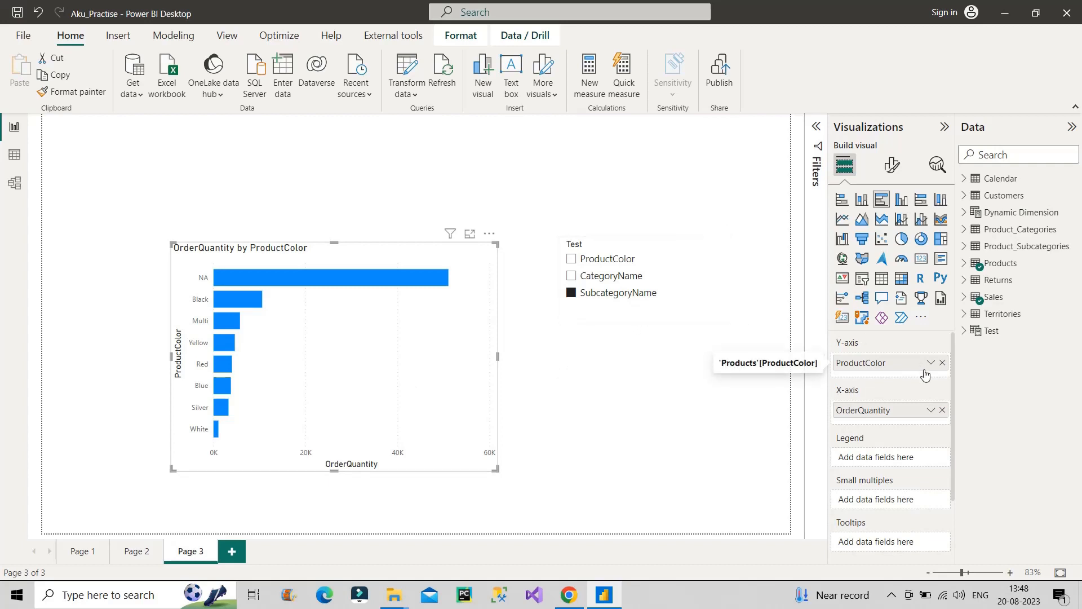
mouse_move(794, 372)
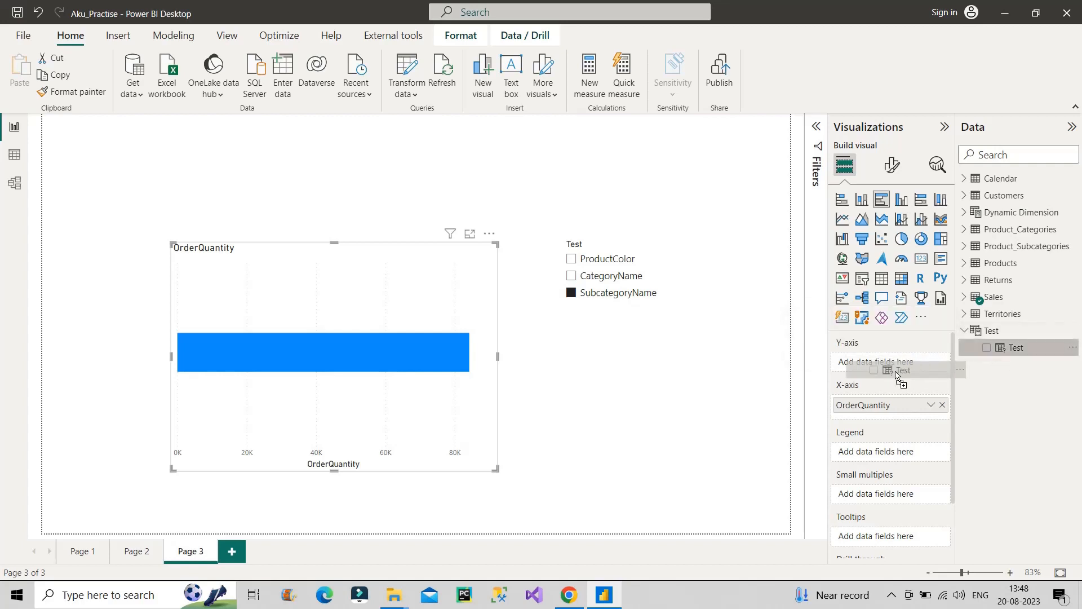
Step: Put the Test parameter on the chart's Y-axis and switch the slicer to ProductColor
click(902, 371)
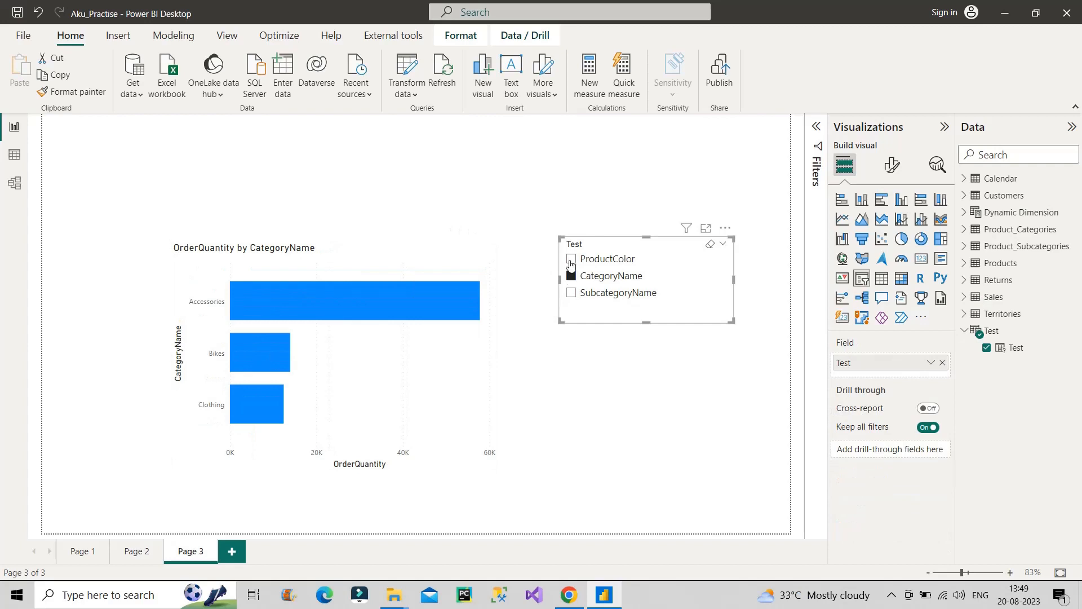
click(571, 259)
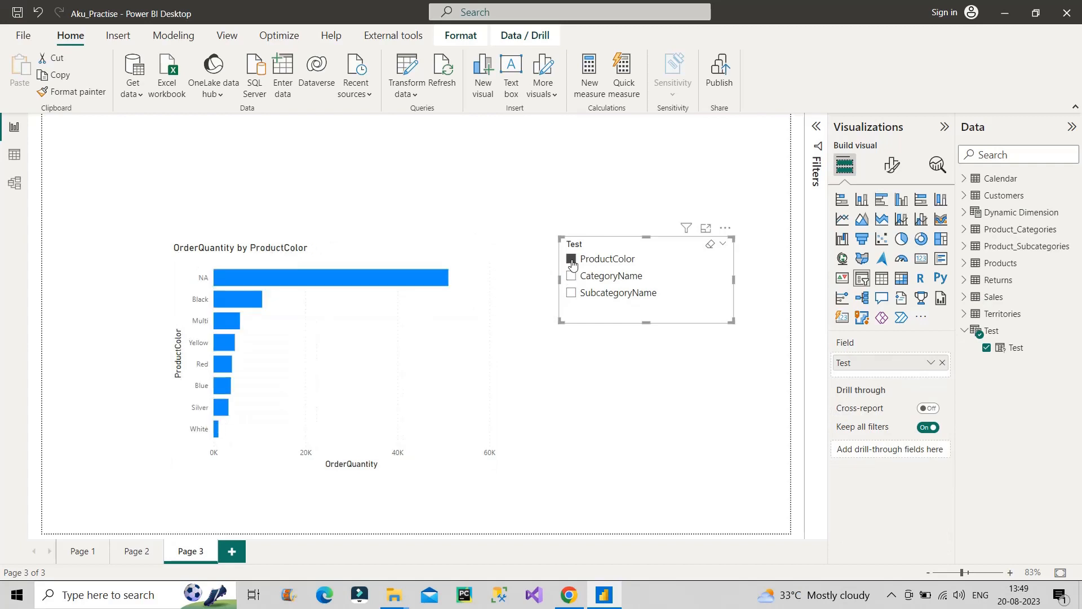
mouse_move(320, 277)
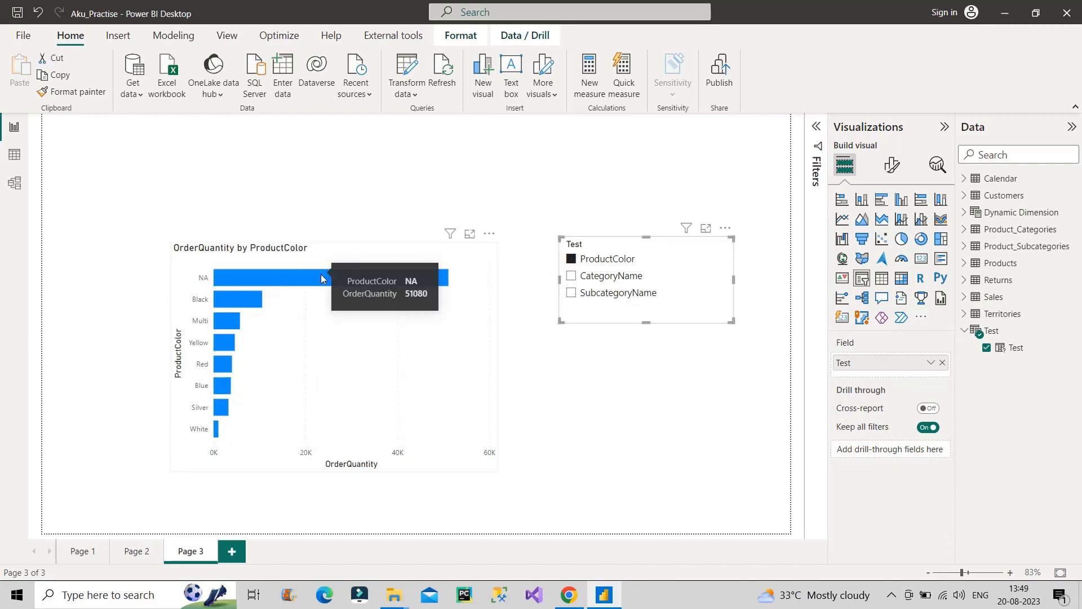